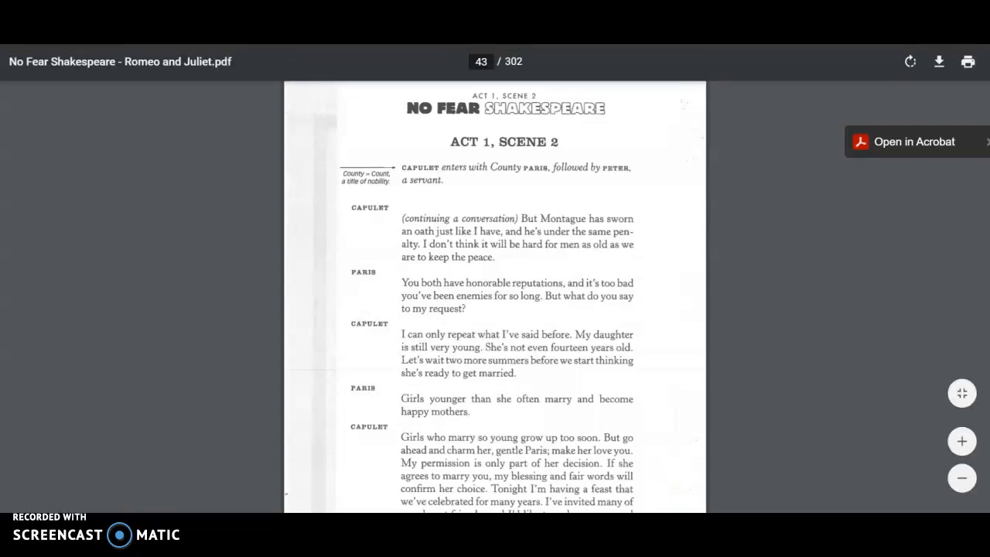
- Scroll to the bottom of page 43, ending Capulet's feast speech above page number 29
scroll("down", 3)
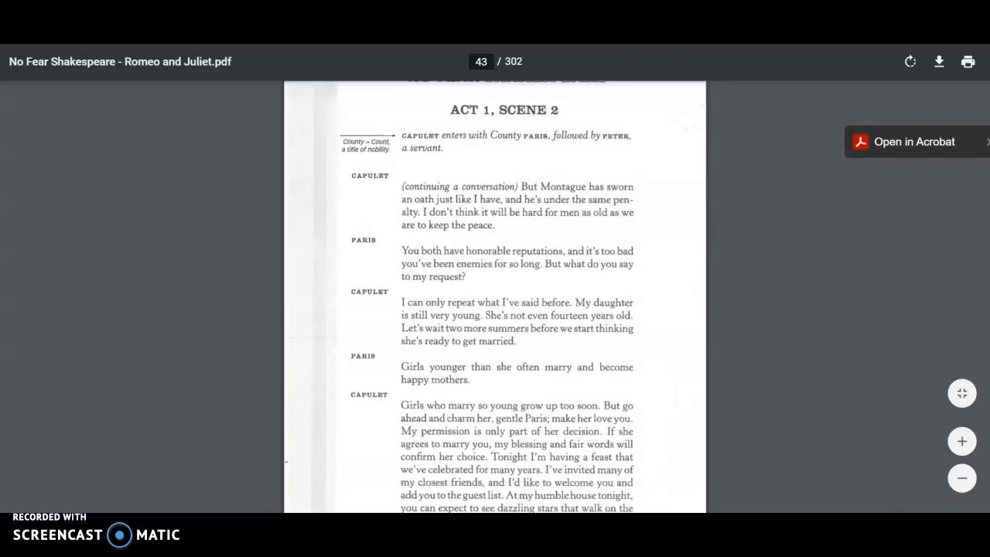
scroll("down", 3)
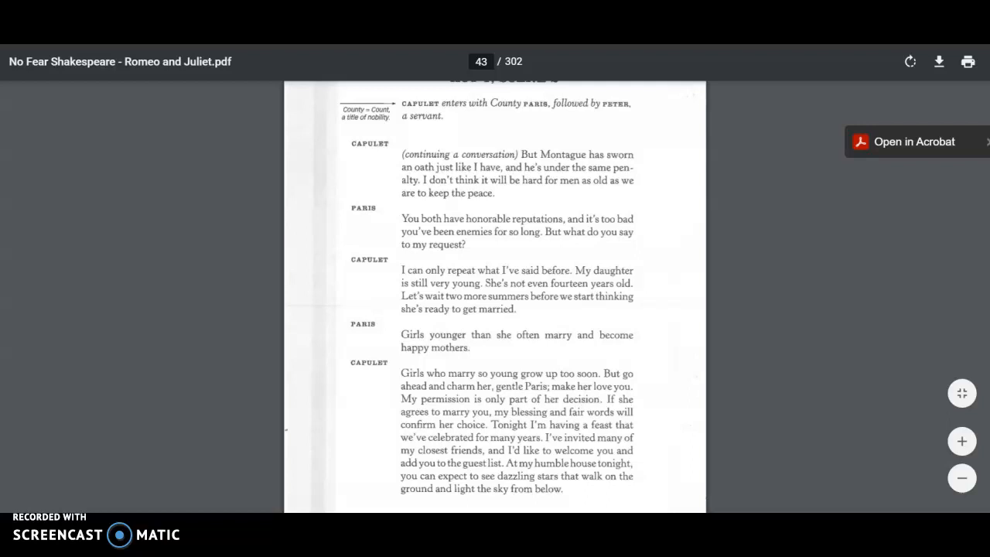
scroll("down", 3)
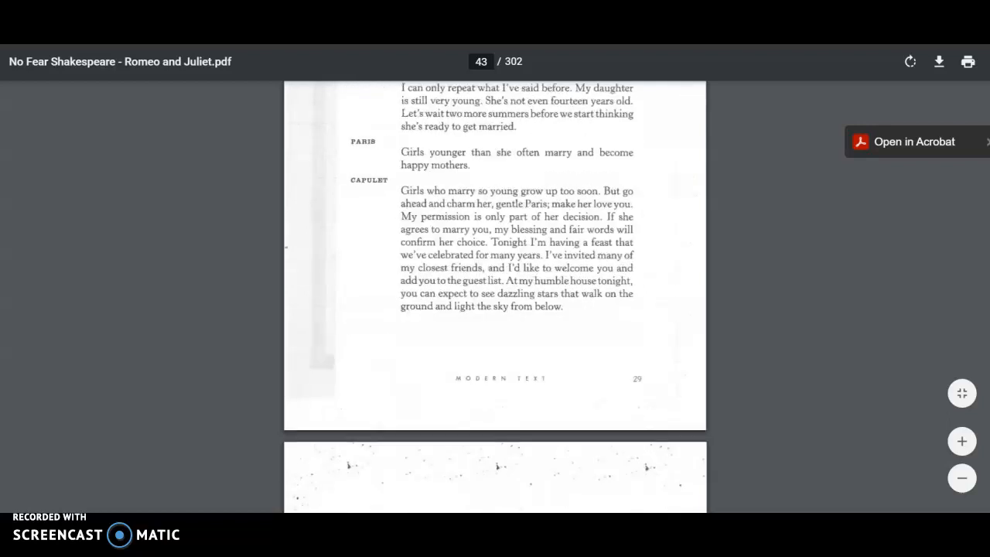
- Scroll past page 44 onto page 45, through Peter's list speech to Benvolio's entrance lines
scroll("down", 3)
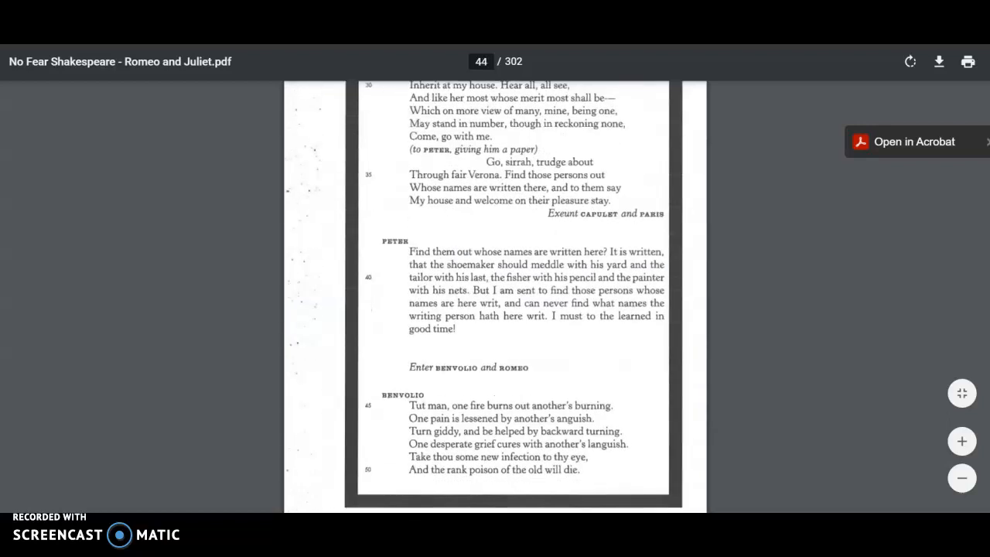
scroll("down", 3)
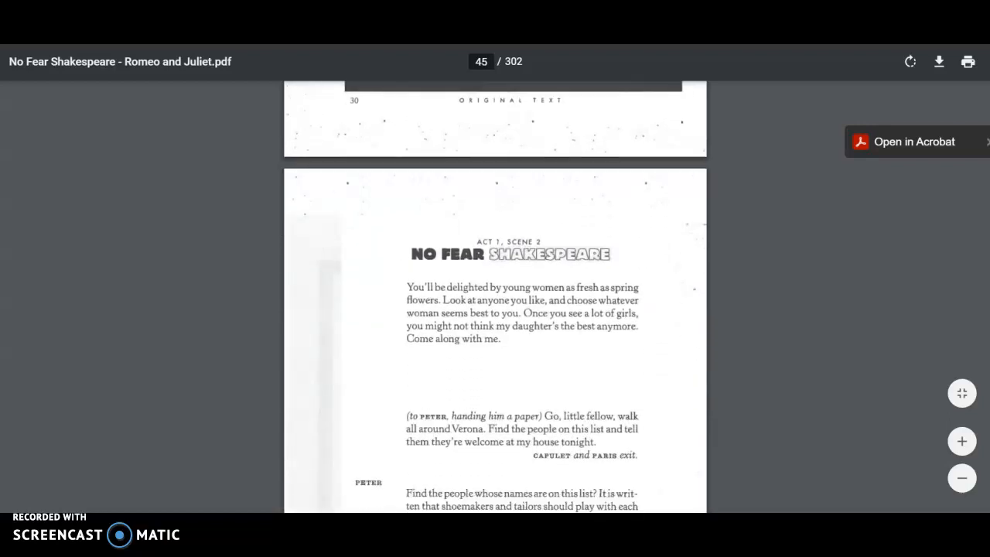
scroll("down", 3)
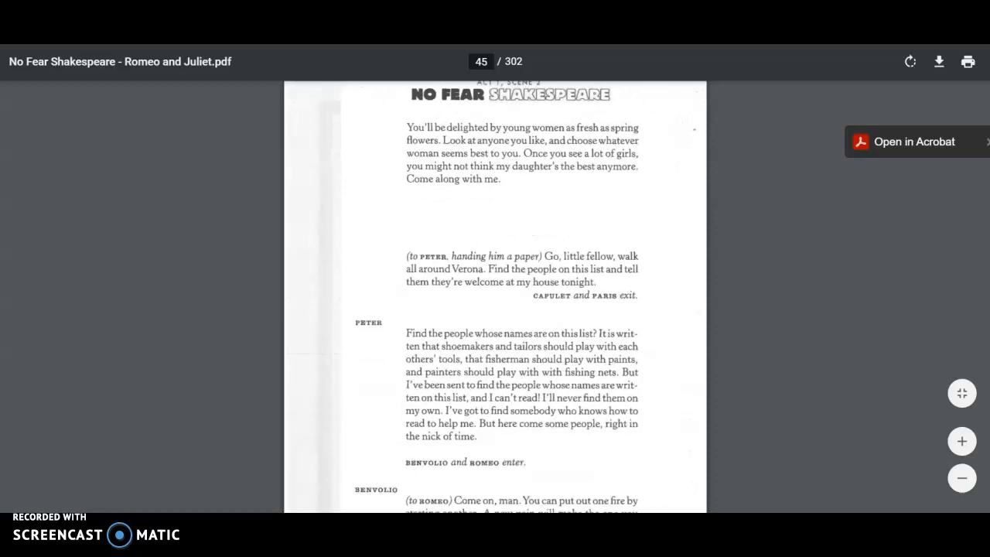
scroll("down", 3)
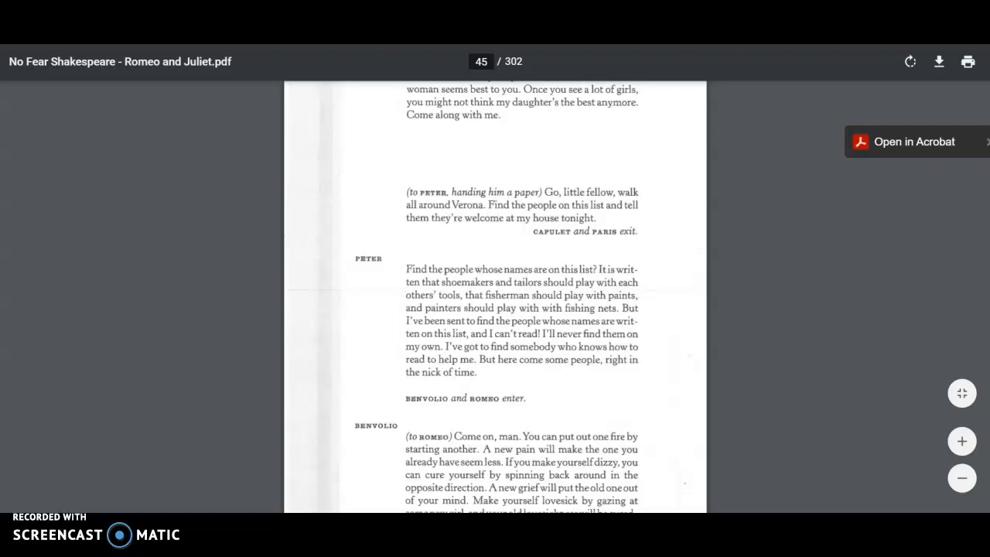
right_click(918, 283)
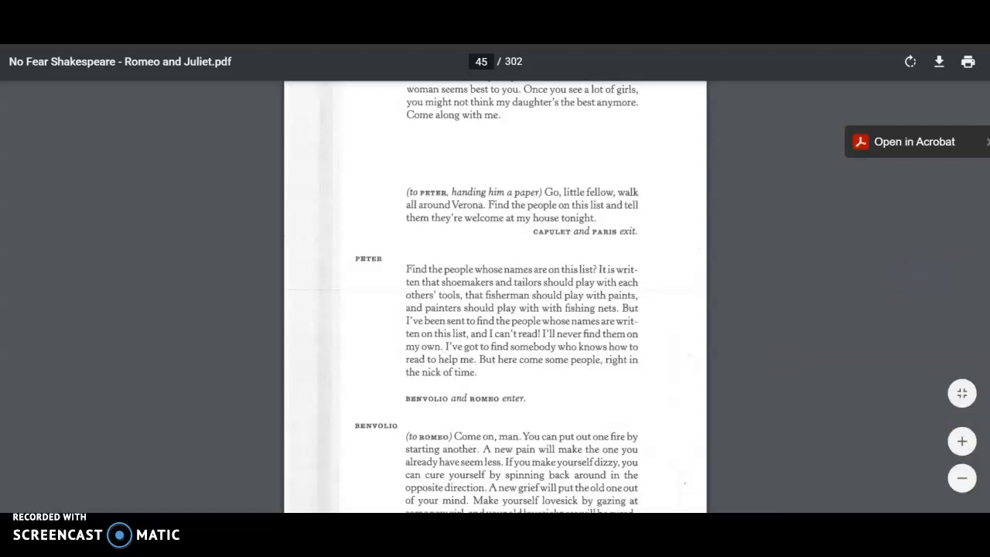
- Scroll from page 45 to the original text of Romeo, Benvolio and Peter
scroll("down", 3)
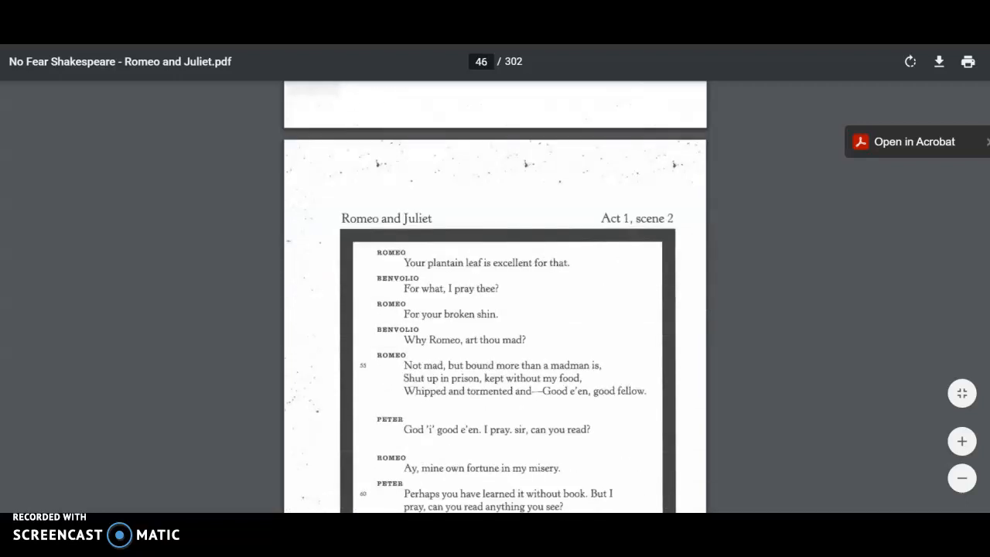
scroll("down", 3)
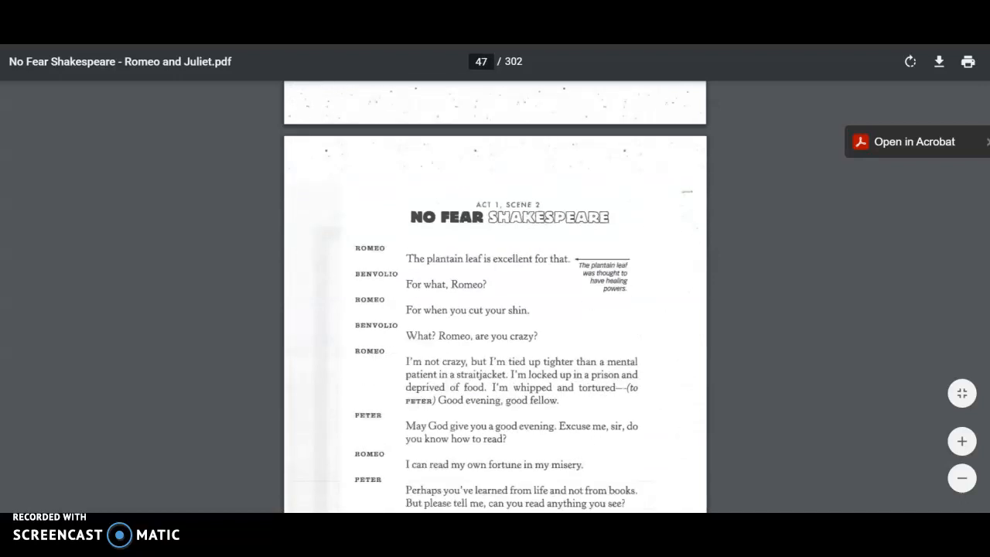
- Scroll down page 47 to modern page 33's guest list, ending at Rosaline and Livia
scroll("down", 3)
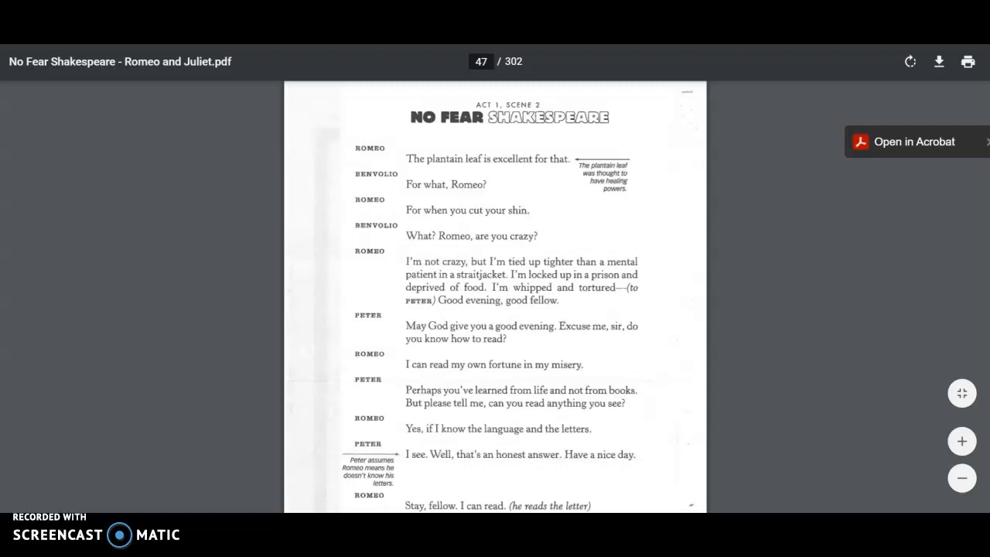
scroll("down", 3)
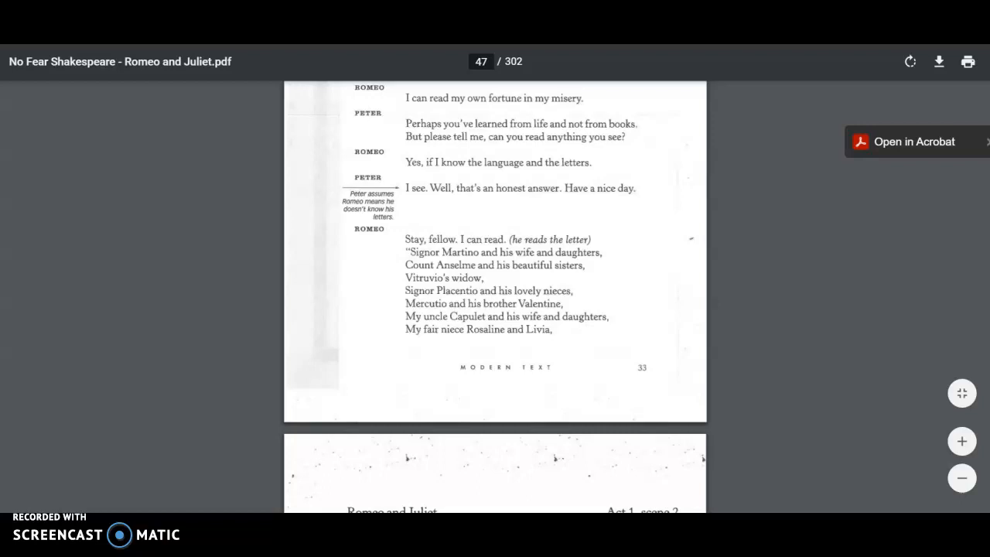
- Scroll to page 49, where the guest list ends with Tybalt and Helena
scroll("down", 3)
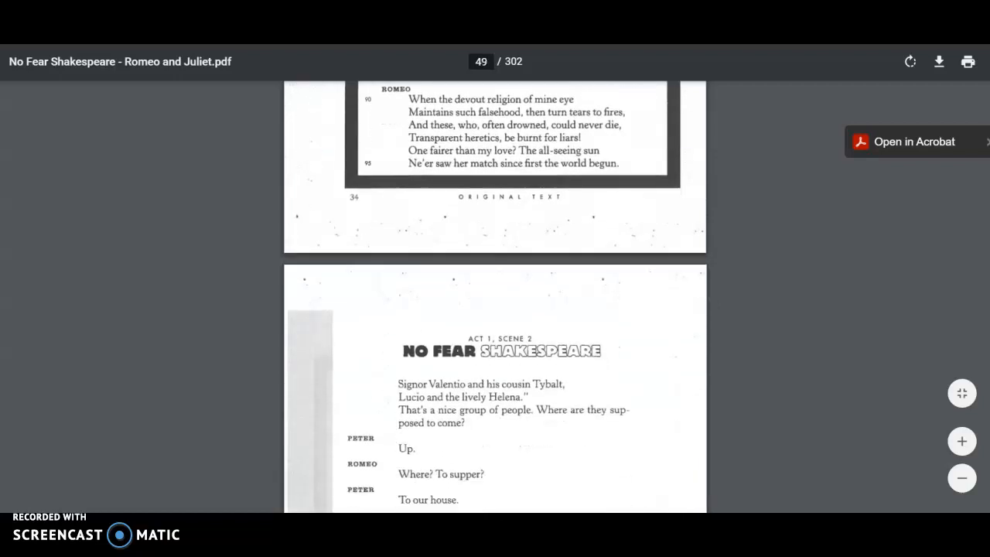
- Scroll down page 49 to Peter's exit, Benvolio's Rosaline speech and Romeo's reply
scroll("down", 3)
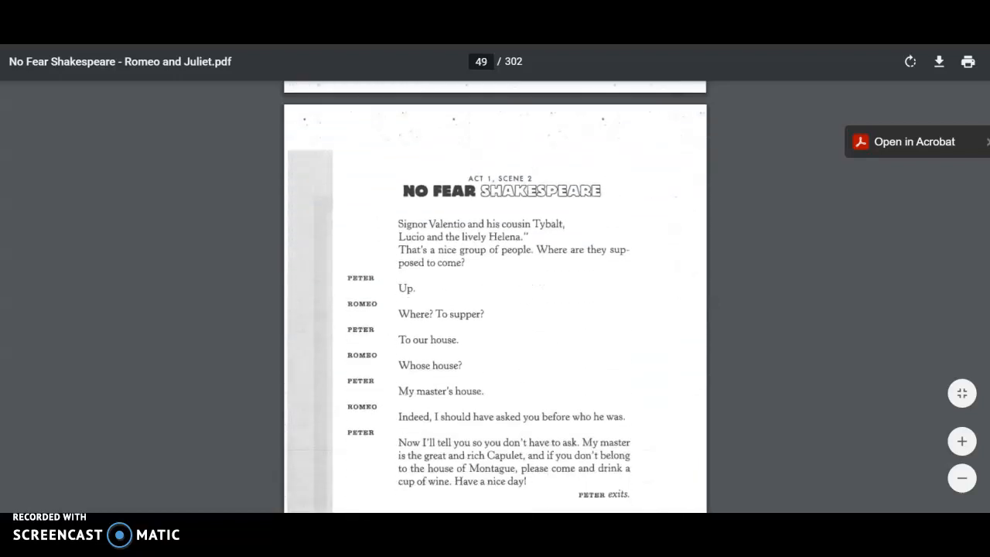
scroll("down", 3)
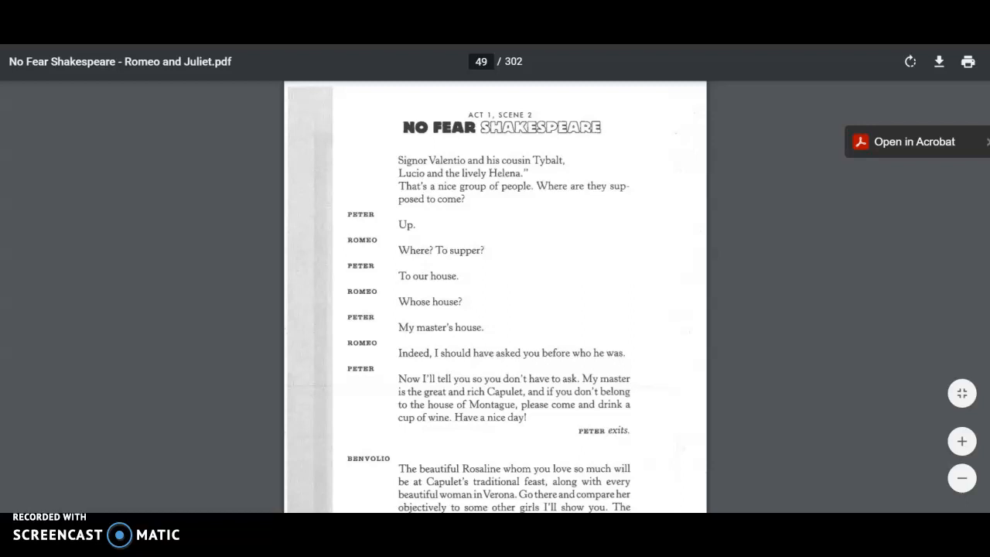
scroll("down", 3)
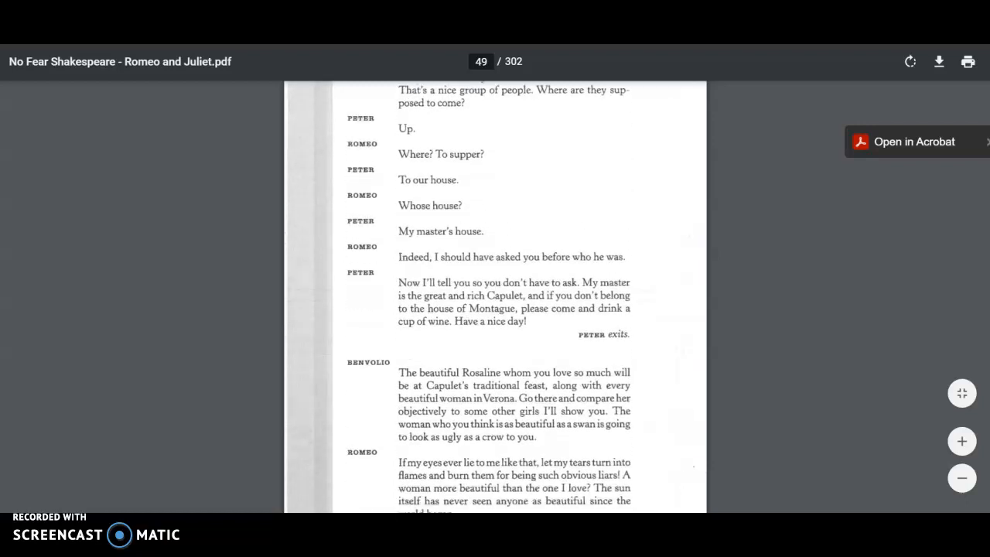
- Scroll past original page 36 to page 51, where Romeo agrees to attend the feast
scroll("down", 3)
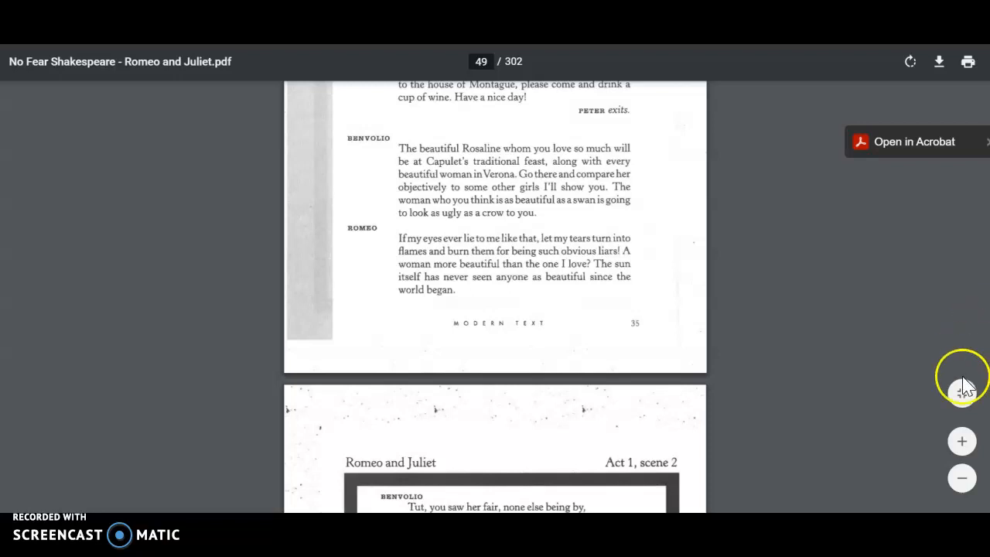
scroll("down", 3)
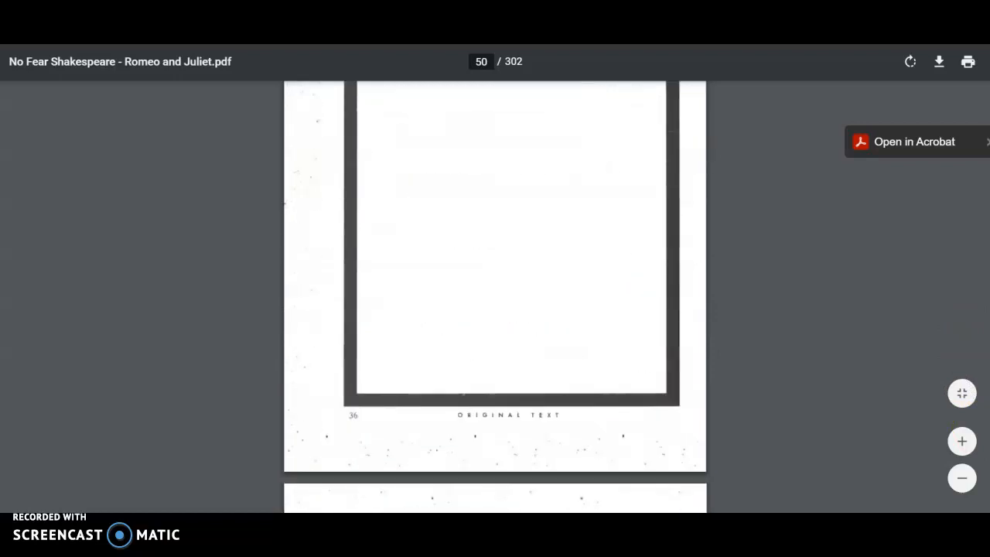
scroll("down", 3)
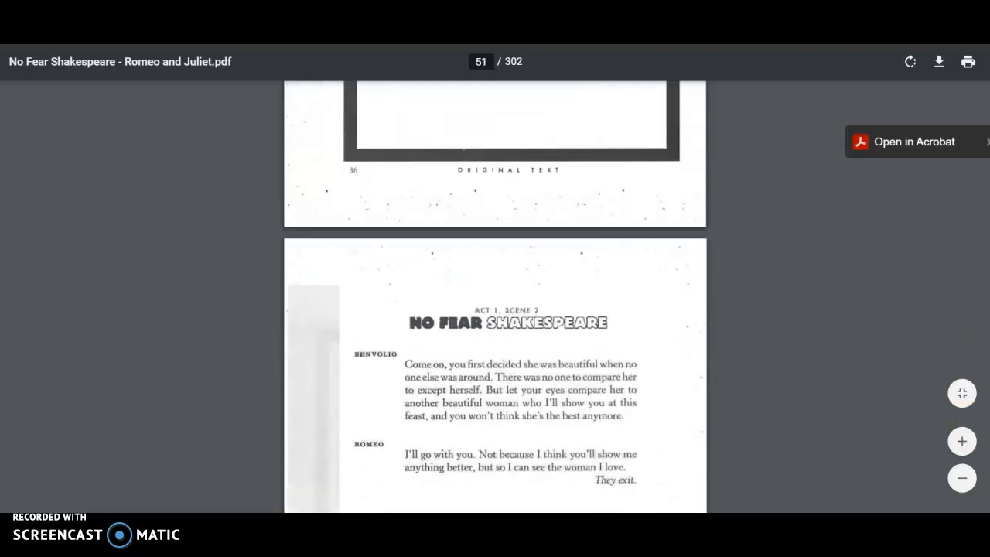